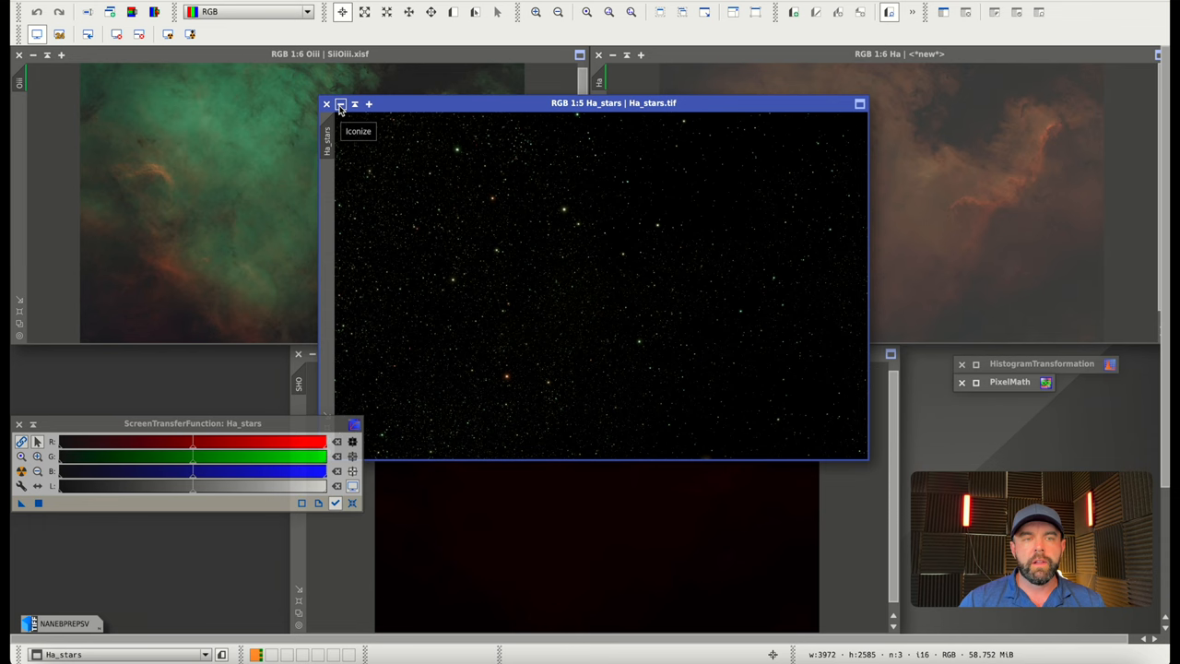
Step: Iconize the Ha_stars image so only the Oiii, Ha and SHO images remain
left_click(340, 104)
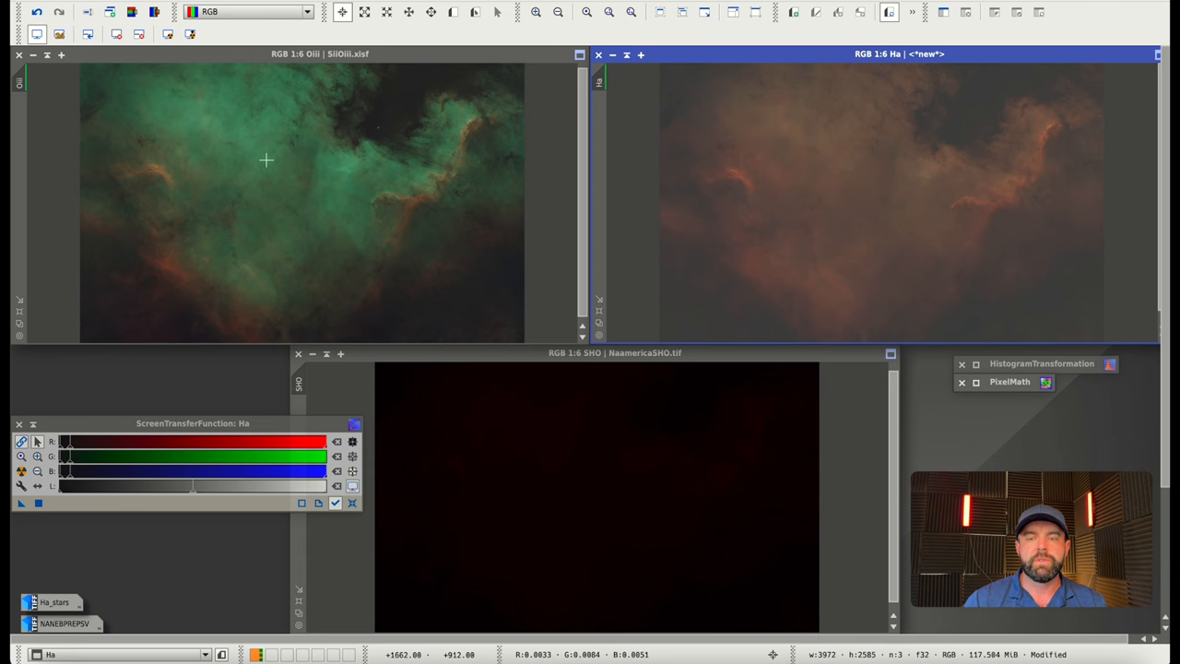
mouse_move(803, 197)
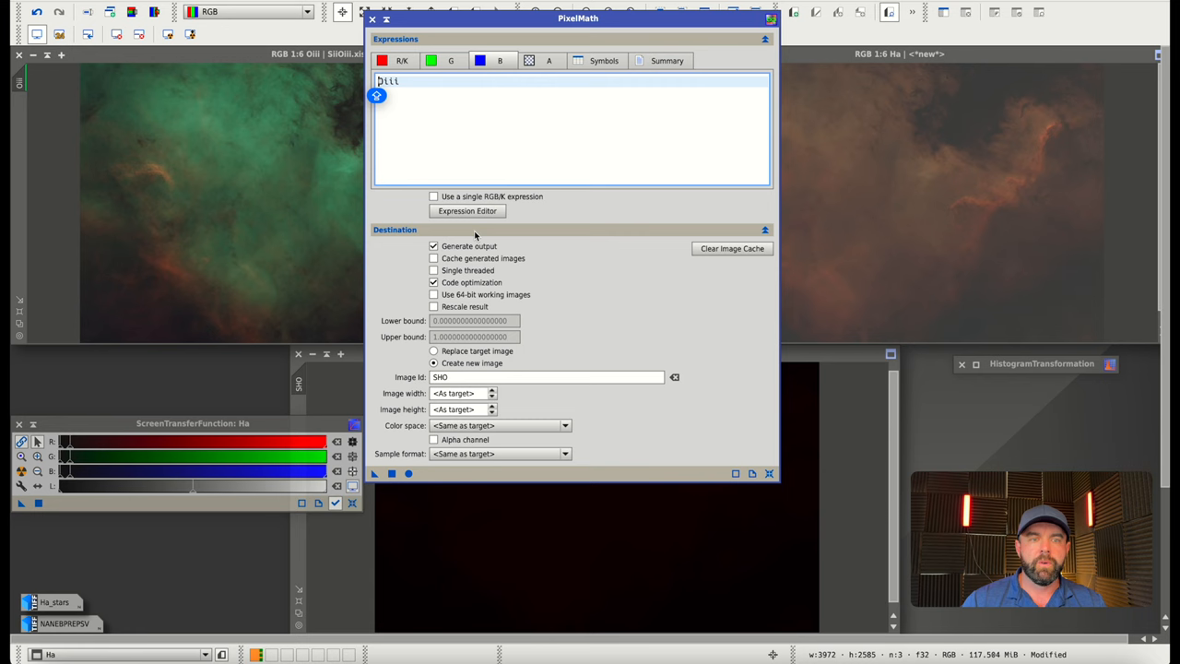
Step: Enter Oiii as the PixelMath blue channel expression in the Expression Editor
left_click(467, 212)
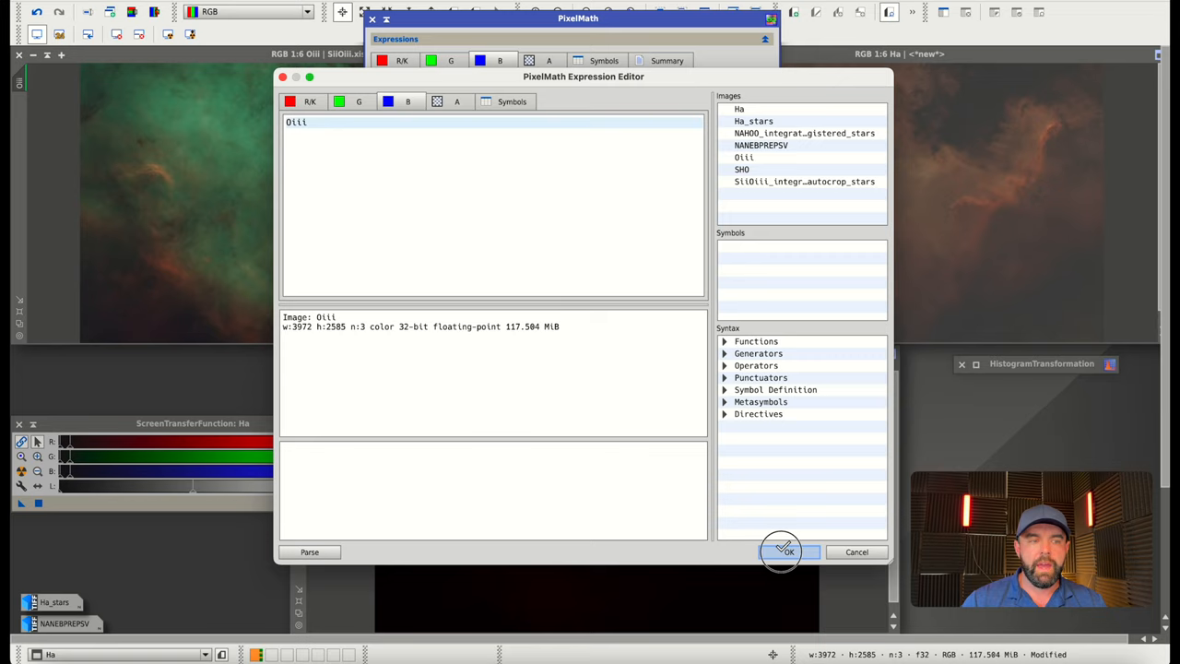
left_click(783, 551)
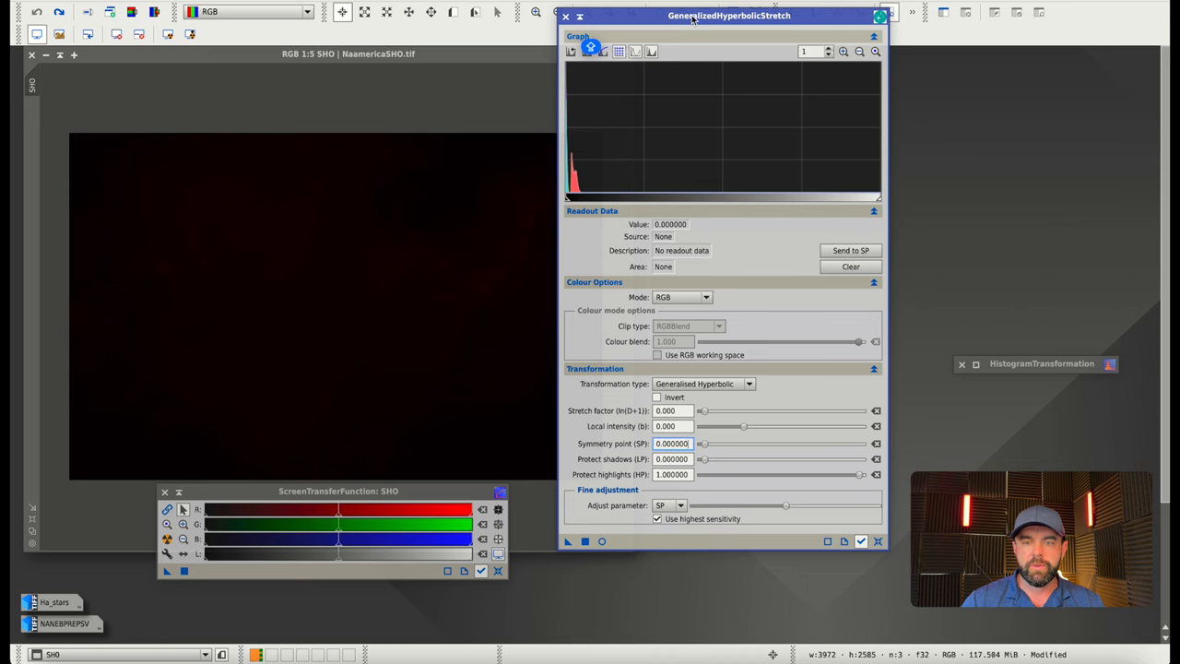
Step: Raise GHS stretch factor and local intensity in RGB, then adjust red and blue channels
left_click_drag(701, 411, 810, 399)
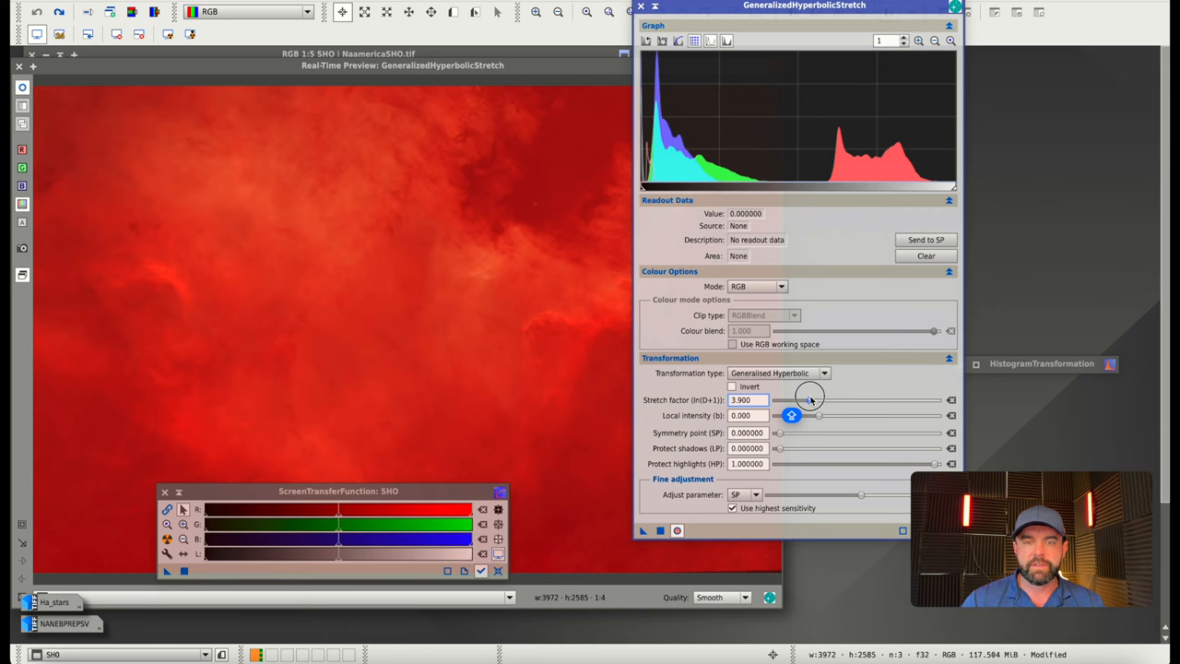
left_click_drag(790, 415, 818, 415)
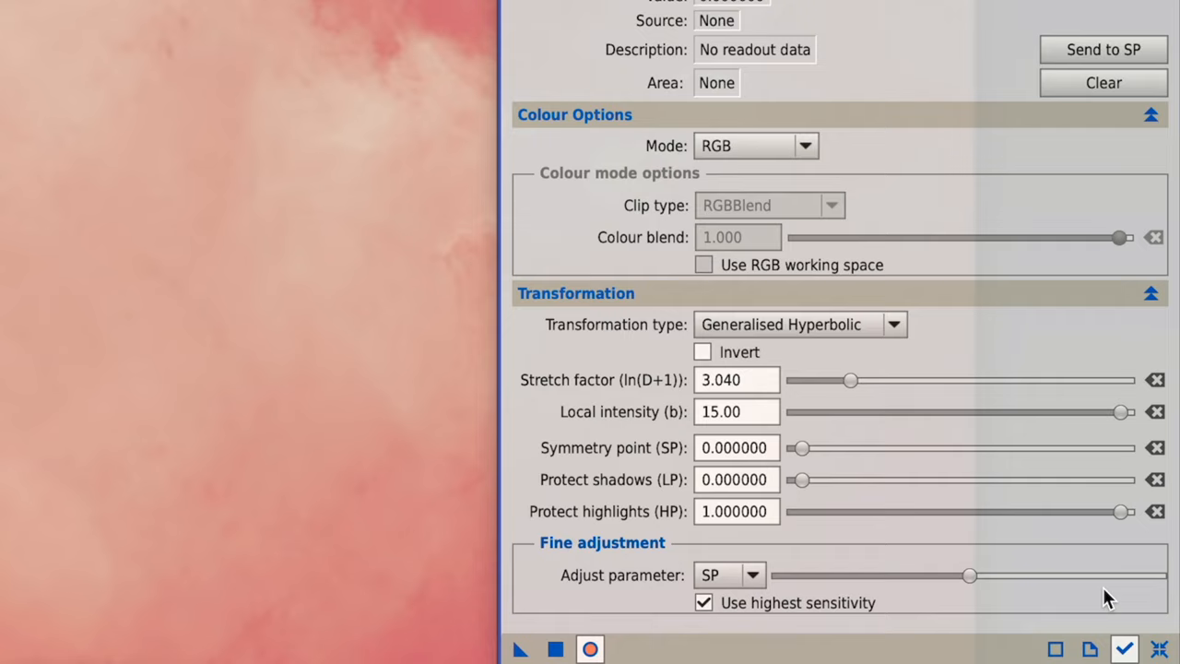
left_click_drag(1121, 411, 882, 411)
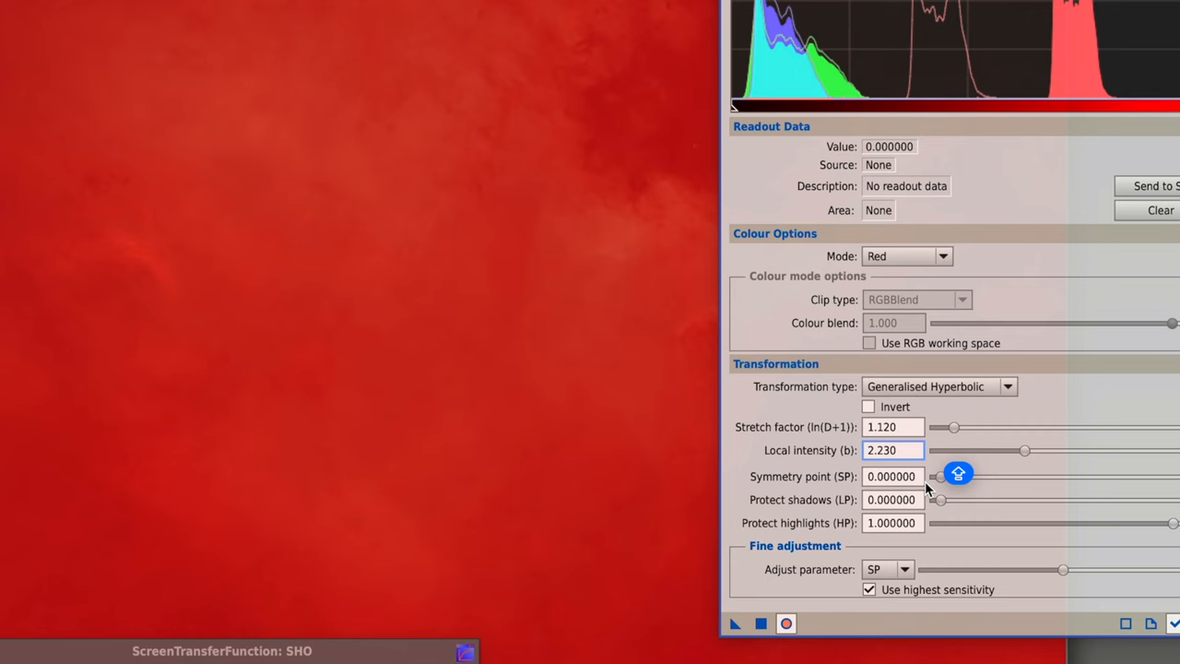
left_click_drag(938, 477, 1081, 477)
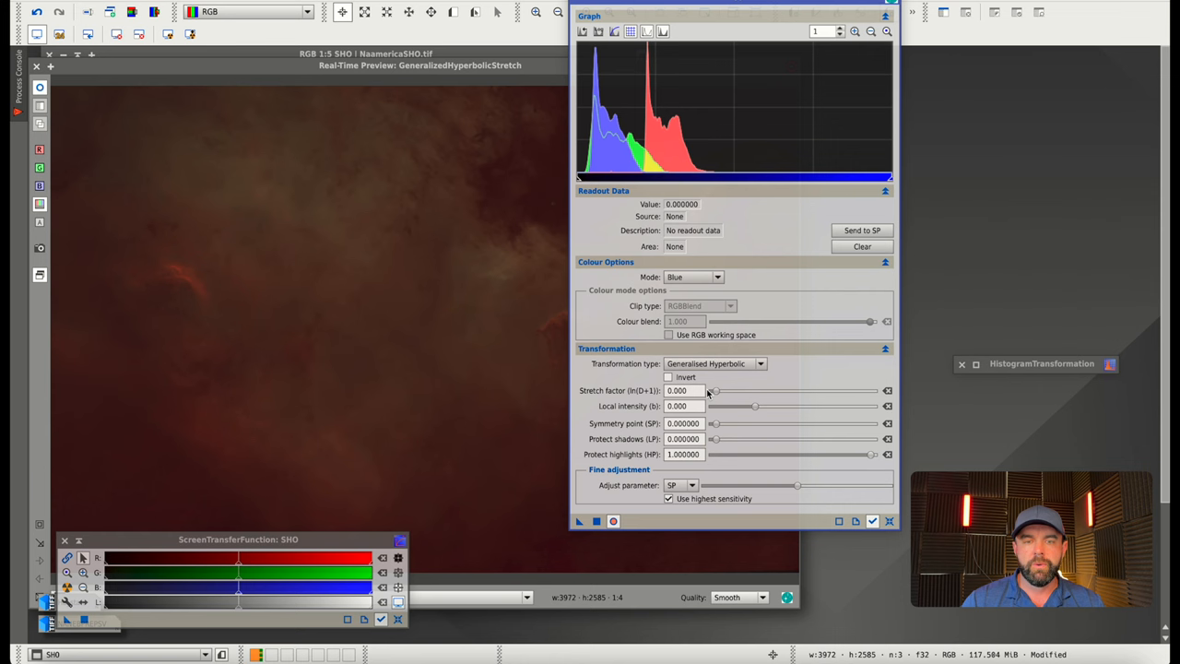
left_click_drag(712, 390, 729, 406)
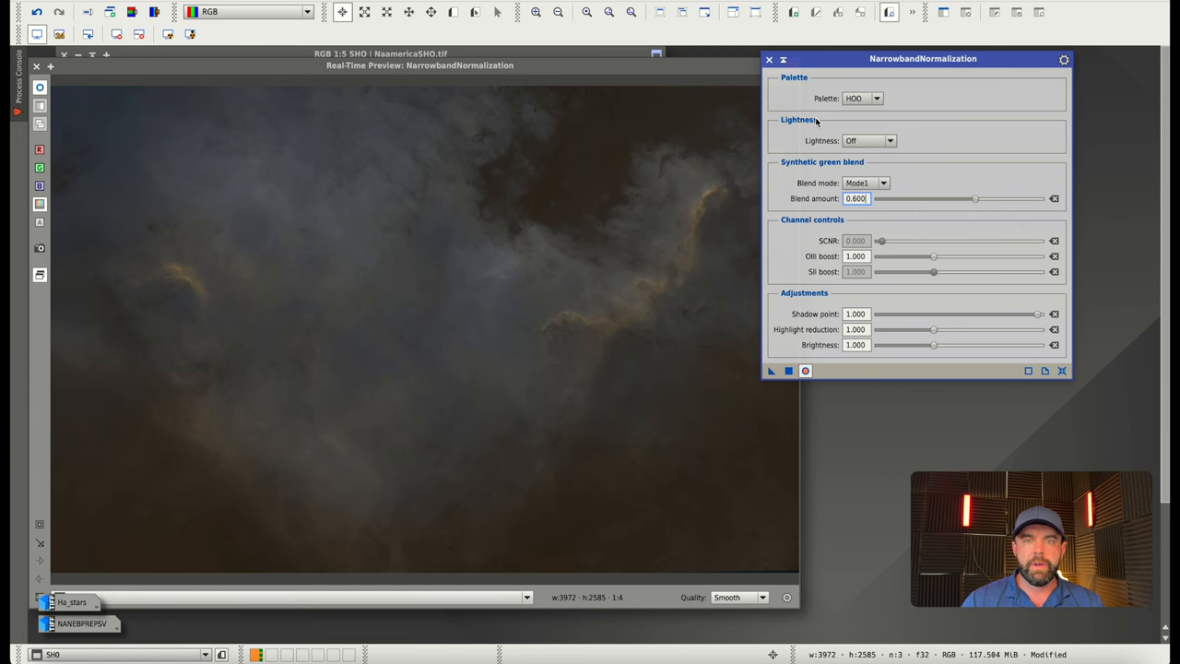
mouse_move(871, 212)
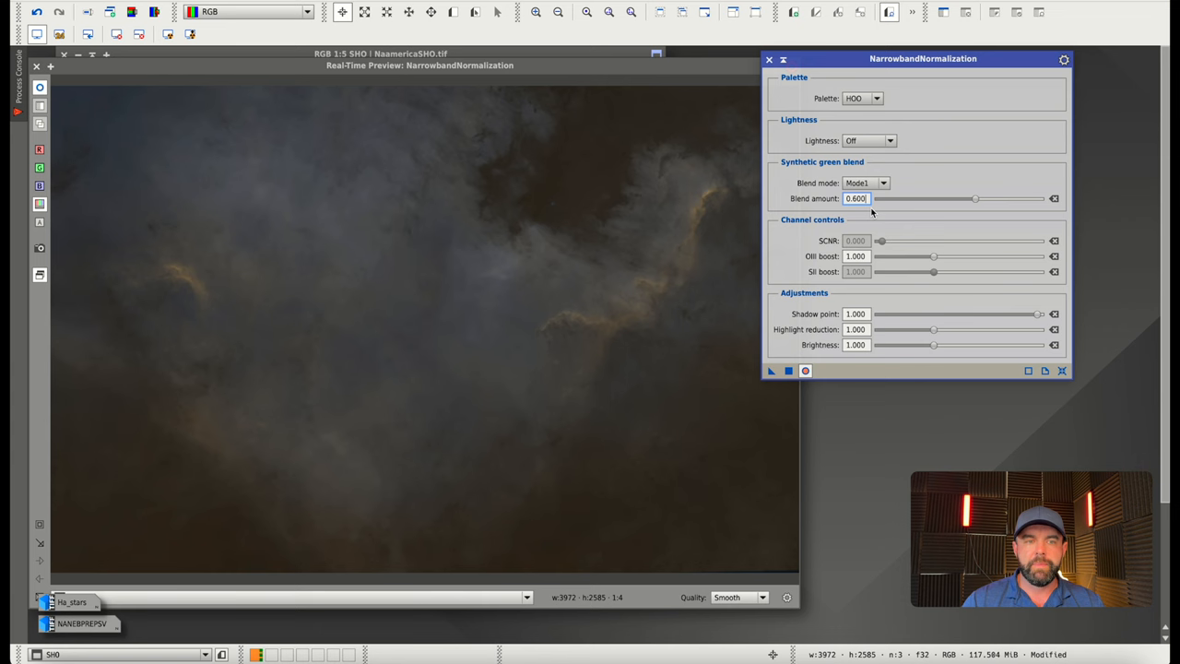
Step: Drag the HOO NarrowbandNormalization blend amount to 0.600
left_click_drag(934, 256, 945, 256)
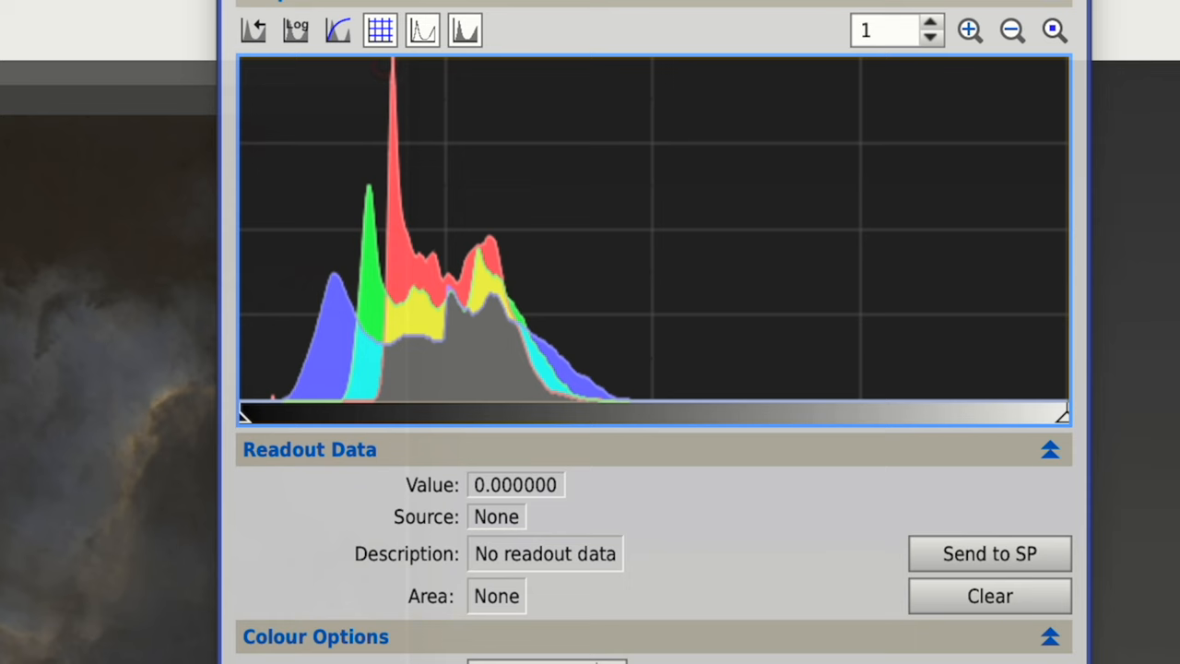
mouse_move(466, 258)
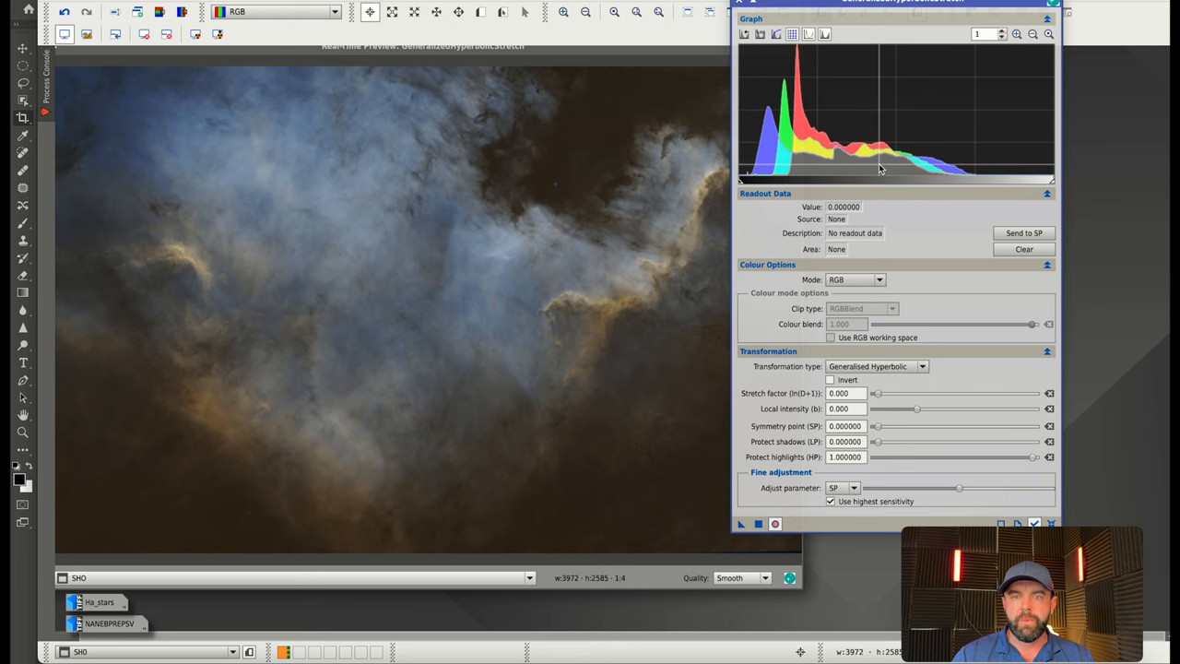
Step: Tune the Blue-mode GHS symmetry point to 0.27 and stretch factor to 0.440 under preview
left_click_drag(877, 393, 921, 433)
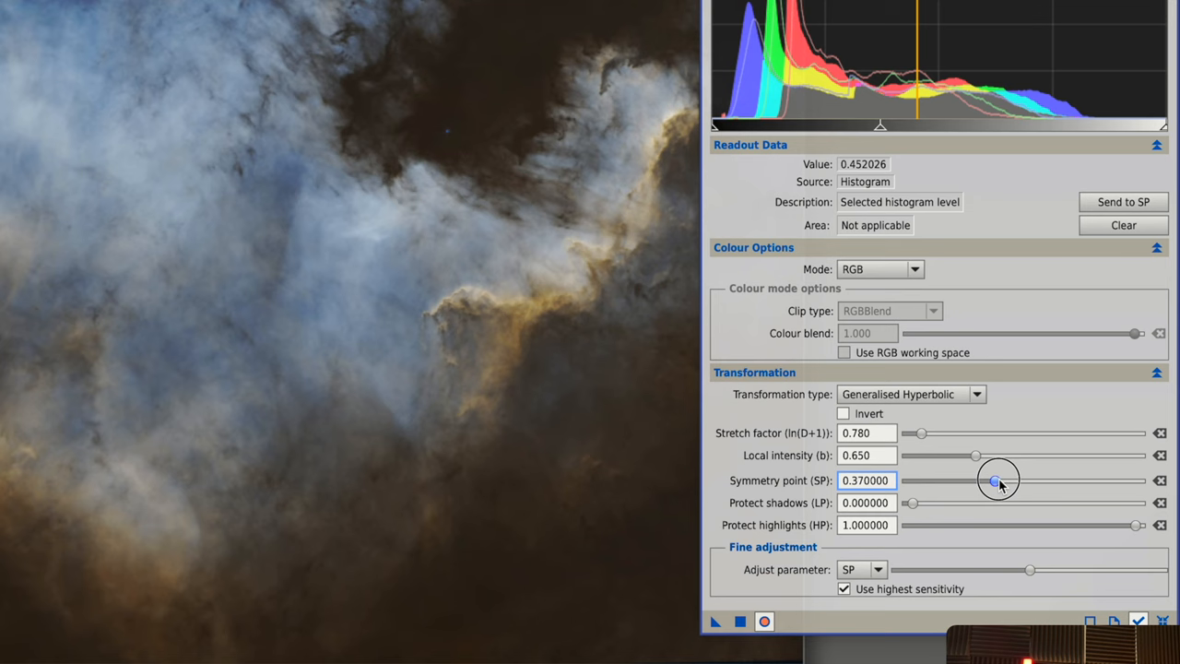
left_click_drag(994, 479, 942, 425)
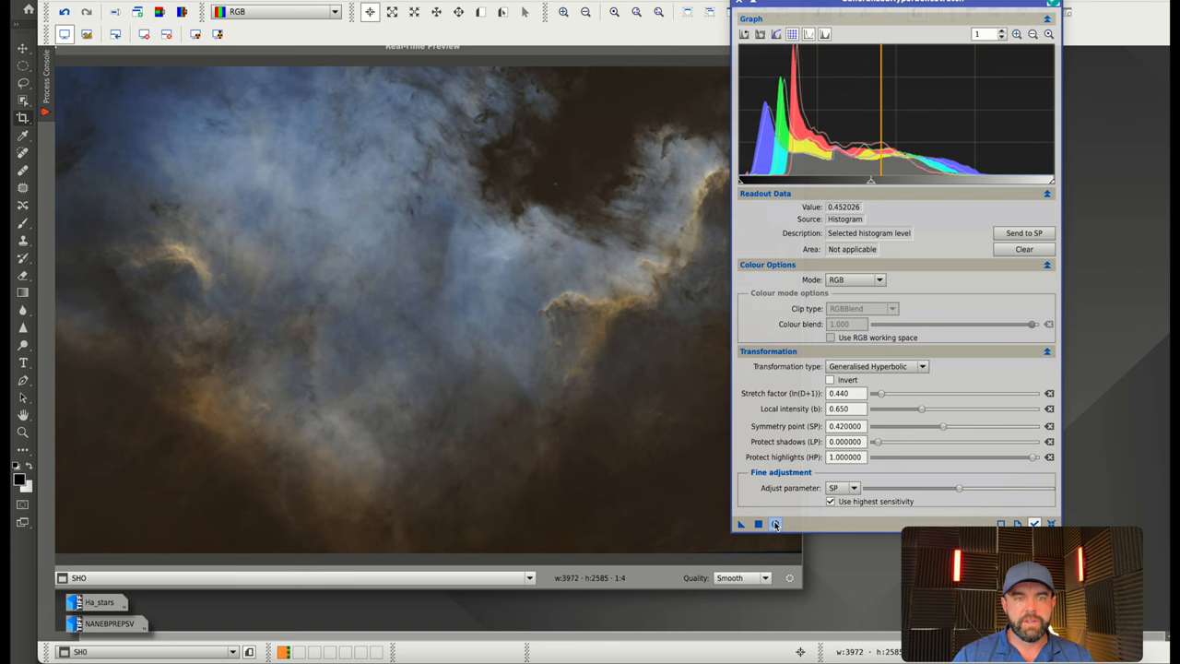
left_click(774, 524)
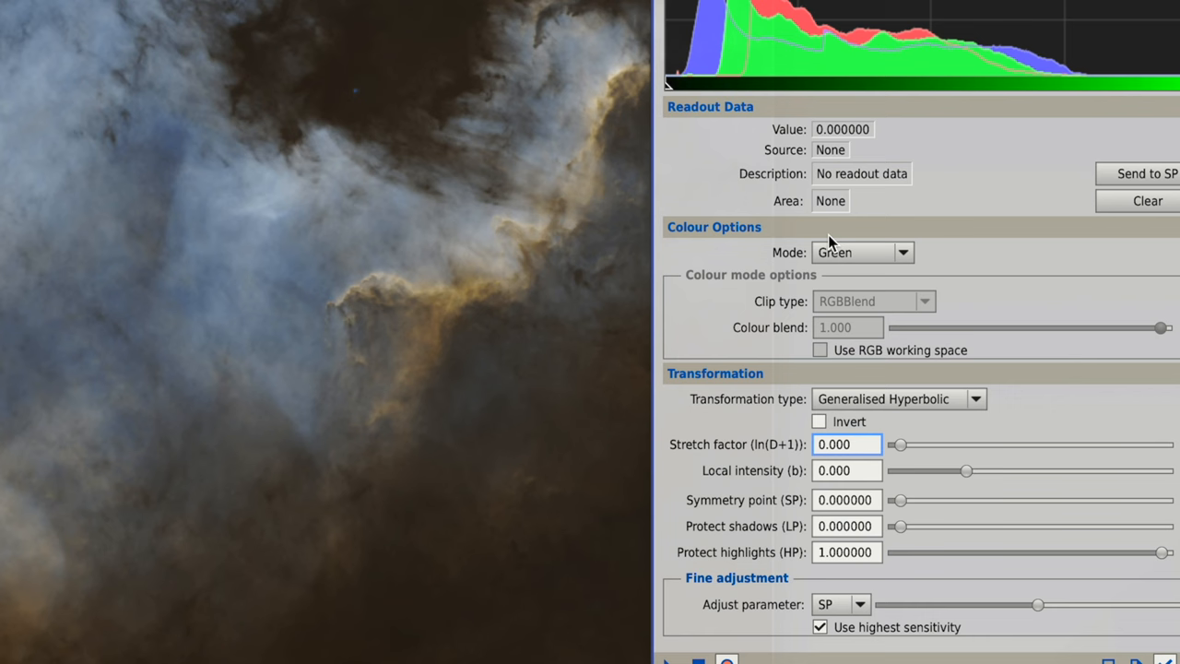
left_click_drag(899, 445, 904, 444)
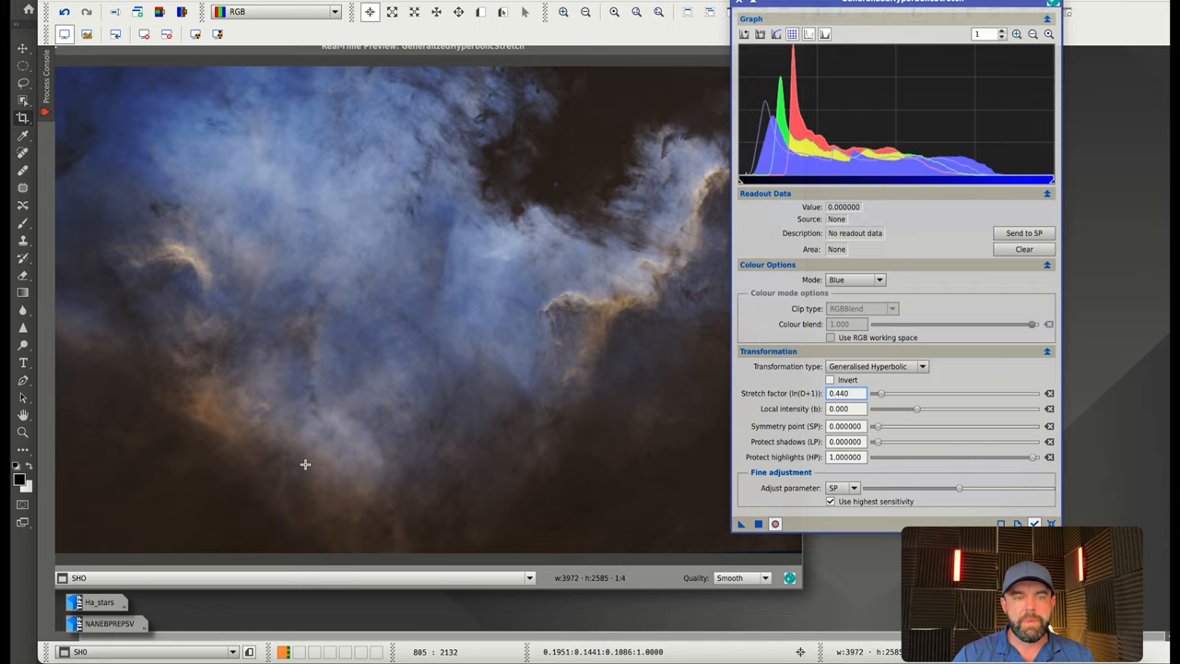
left_click_drag(874, 426, 919, 426)
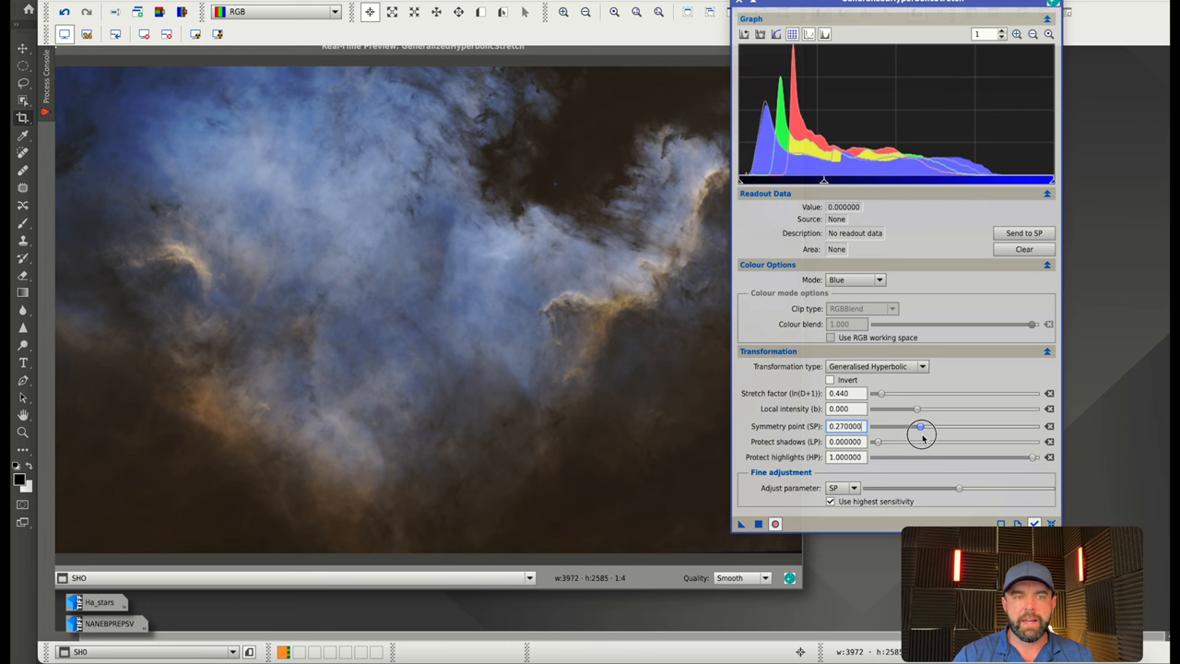
left_click(855, 279)
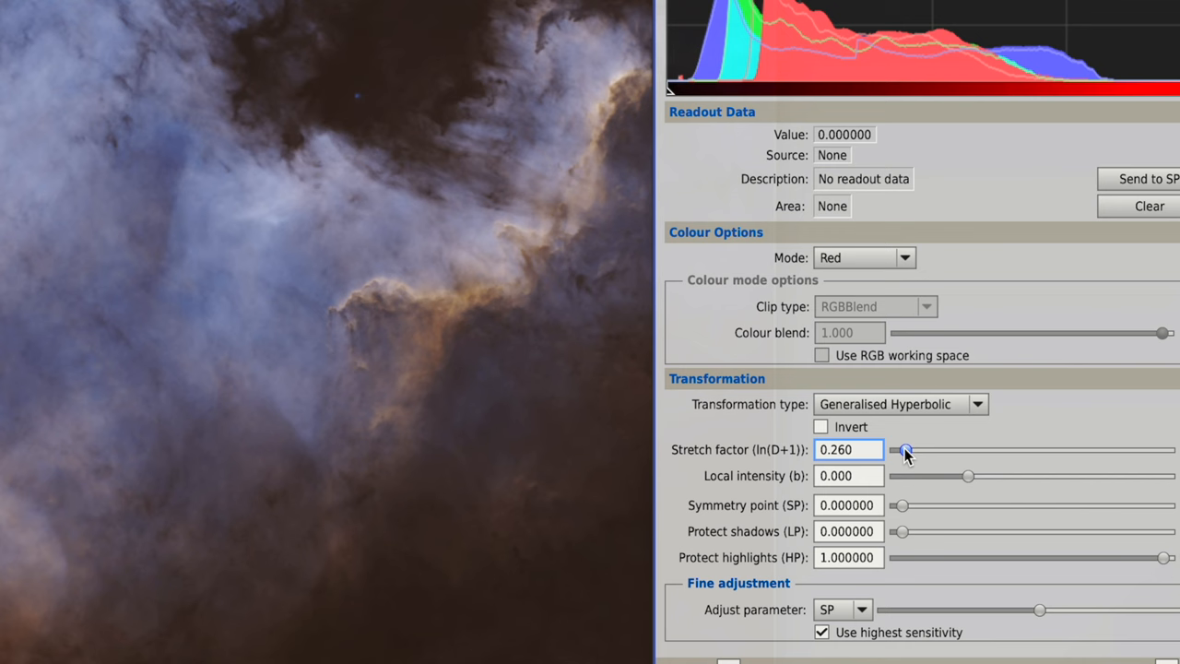
Step: Give the red channel stretch factor 0.34, local intensity 0.39 and symmetry point about 0.22
left_click_drag(902, 506, 978, 505)
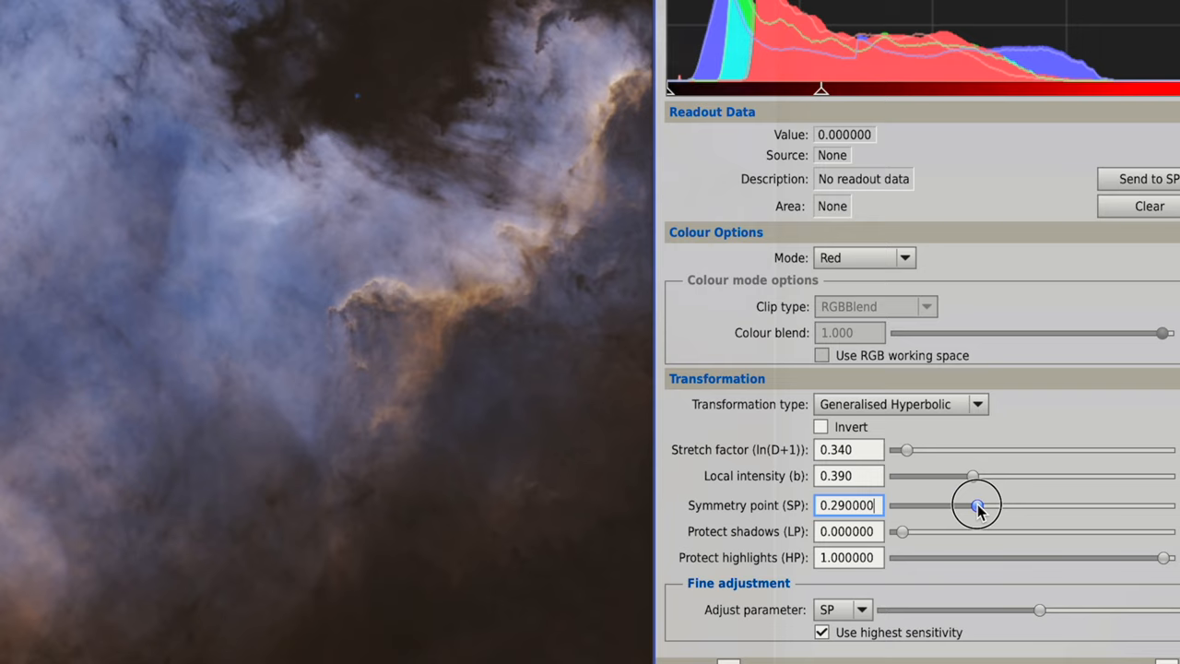
left_click_drag(977, 505, 942, 426)
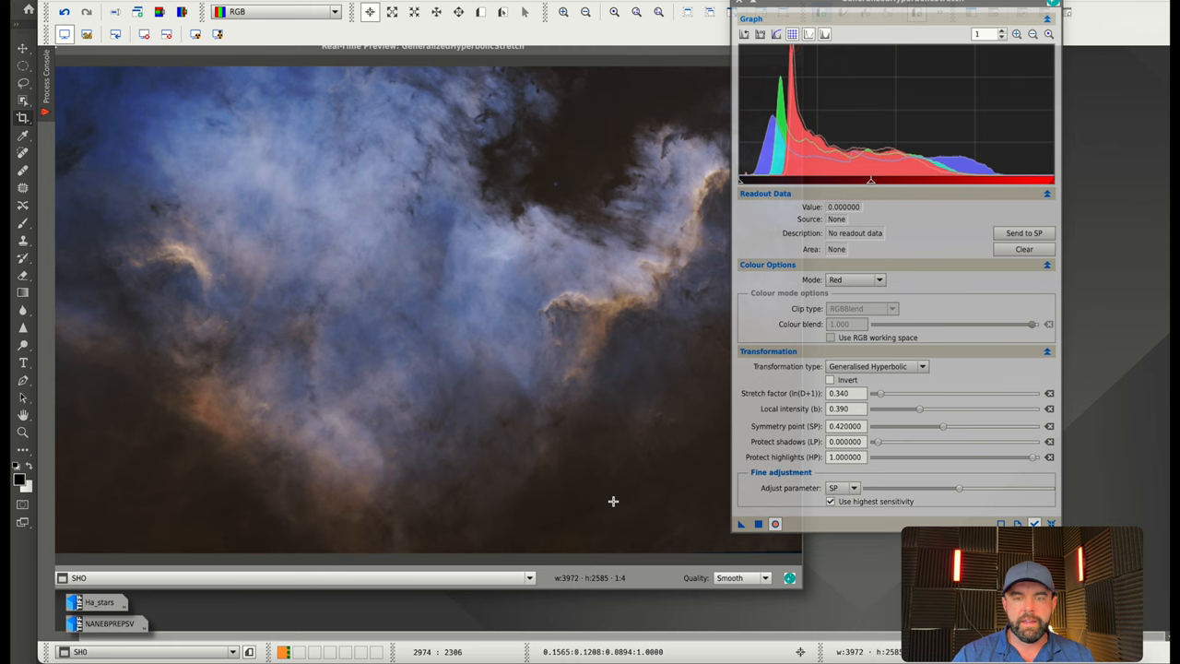
left_click_drag(940, 426, 910, 426)
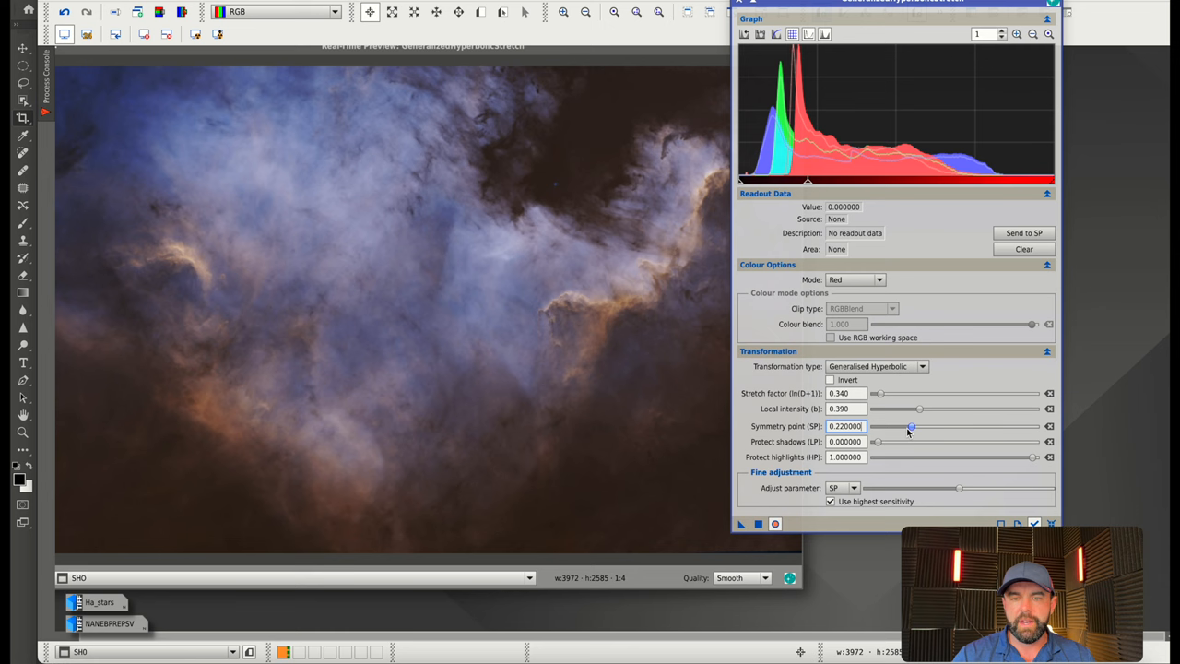
left_click_drag(910, 426, 926, 426)
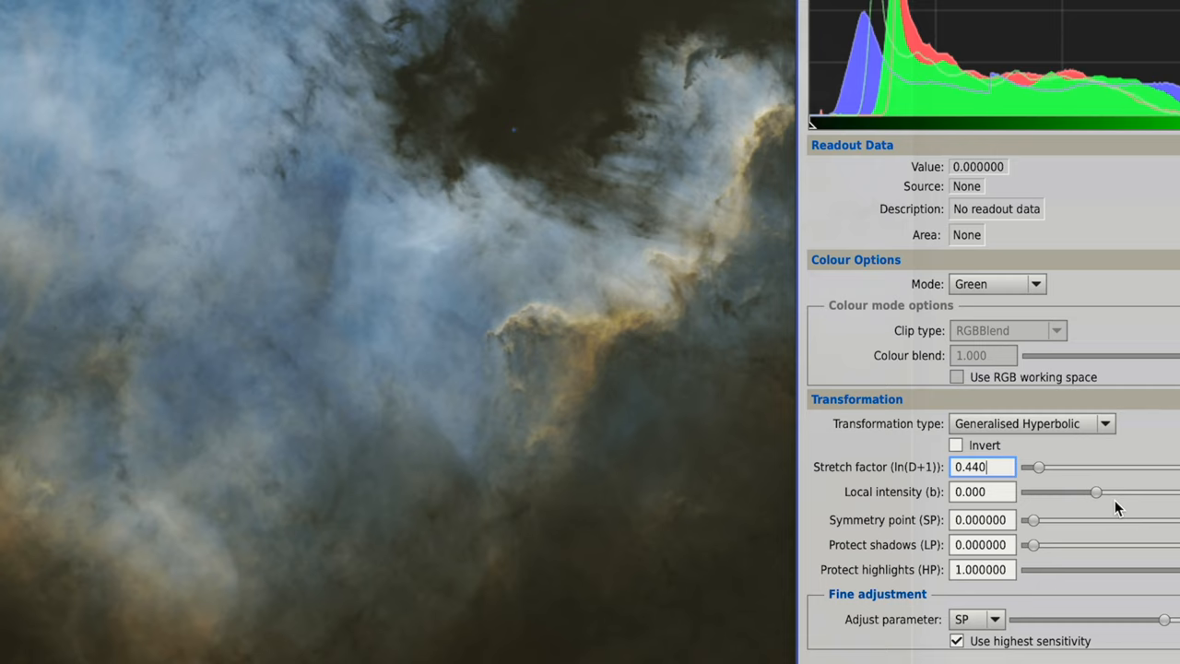
Step: Fine-tune the green channel's local intensity to 0.49 and stretch factor to 0.44
left_click_drag(1095, 492, 1107, 491)
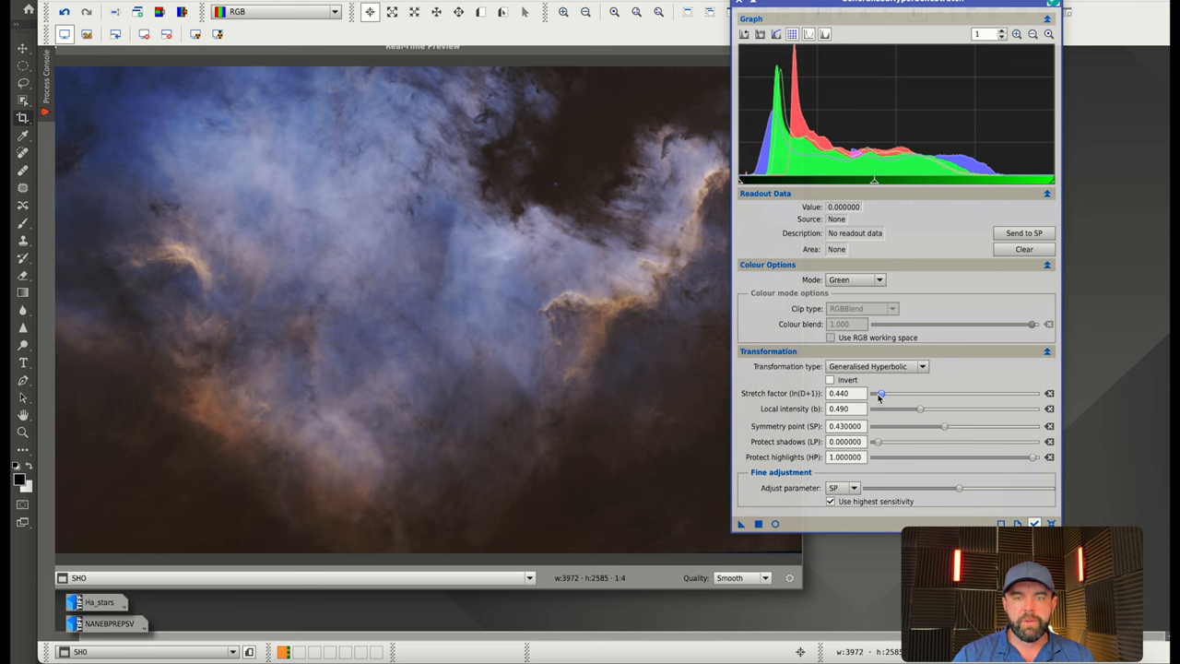
left_click_drag(879, 392, 876, 392)
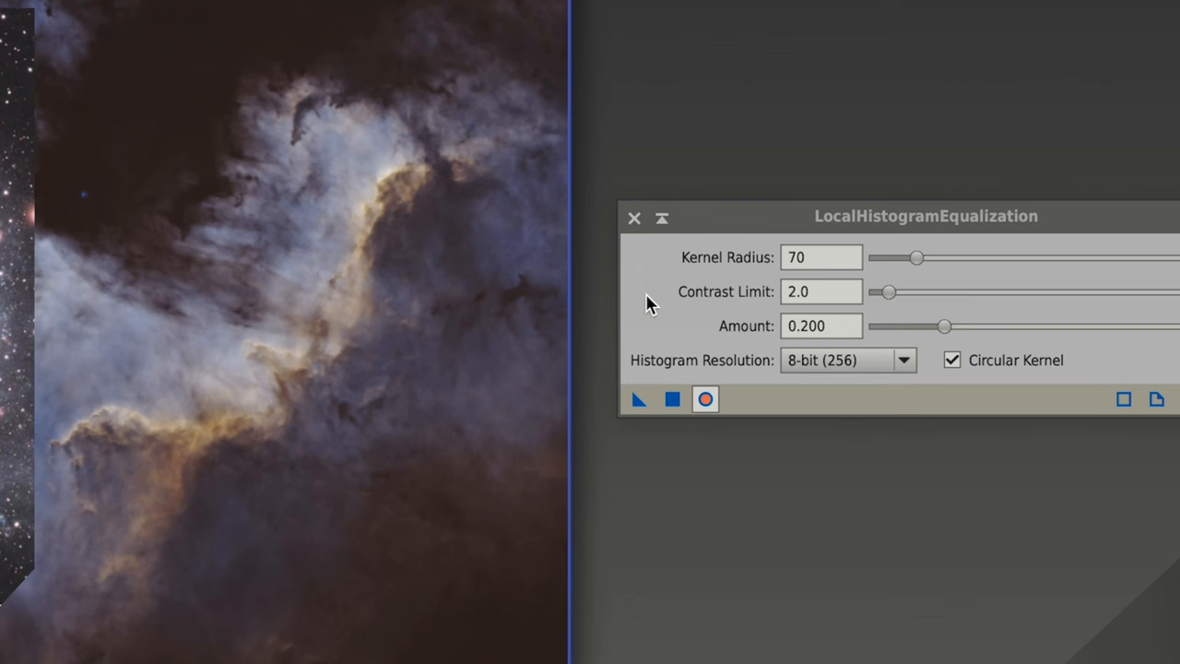
Step: Settle the LocalHistogramEqualization kernel radius at 70, with contrast limit 2.0 and amount 0.2
left_click_drag(916, 258, 911, 258)
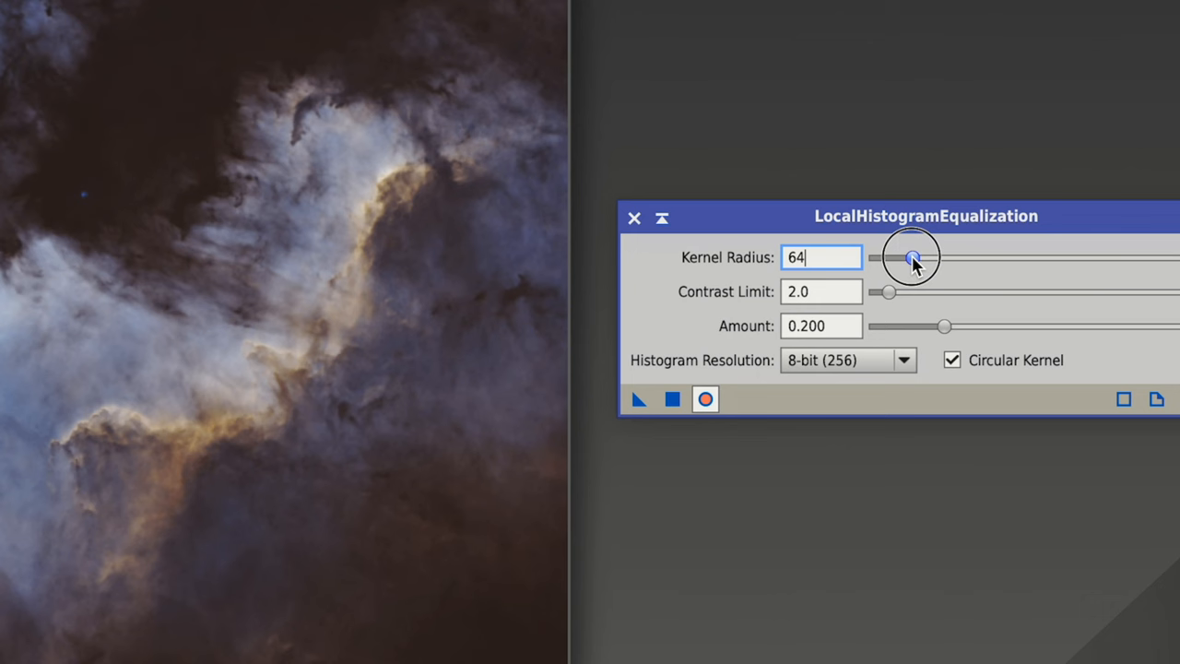
left_click_drag(911, 257, 906, 257)
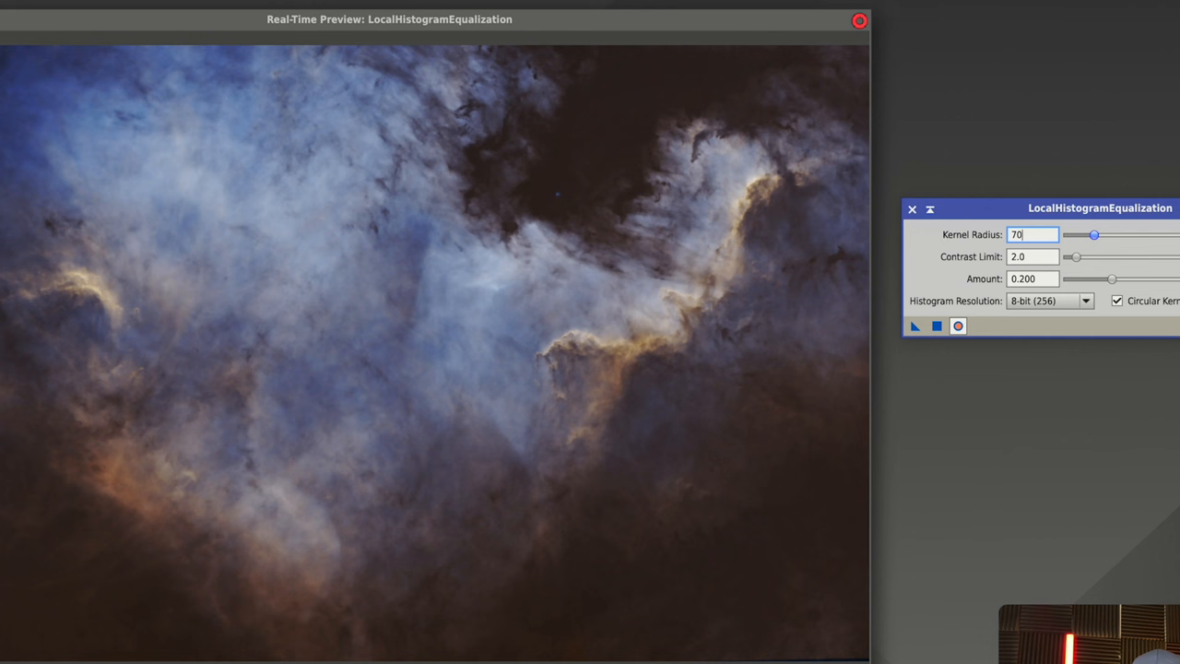
mouse_move(1095, 236)
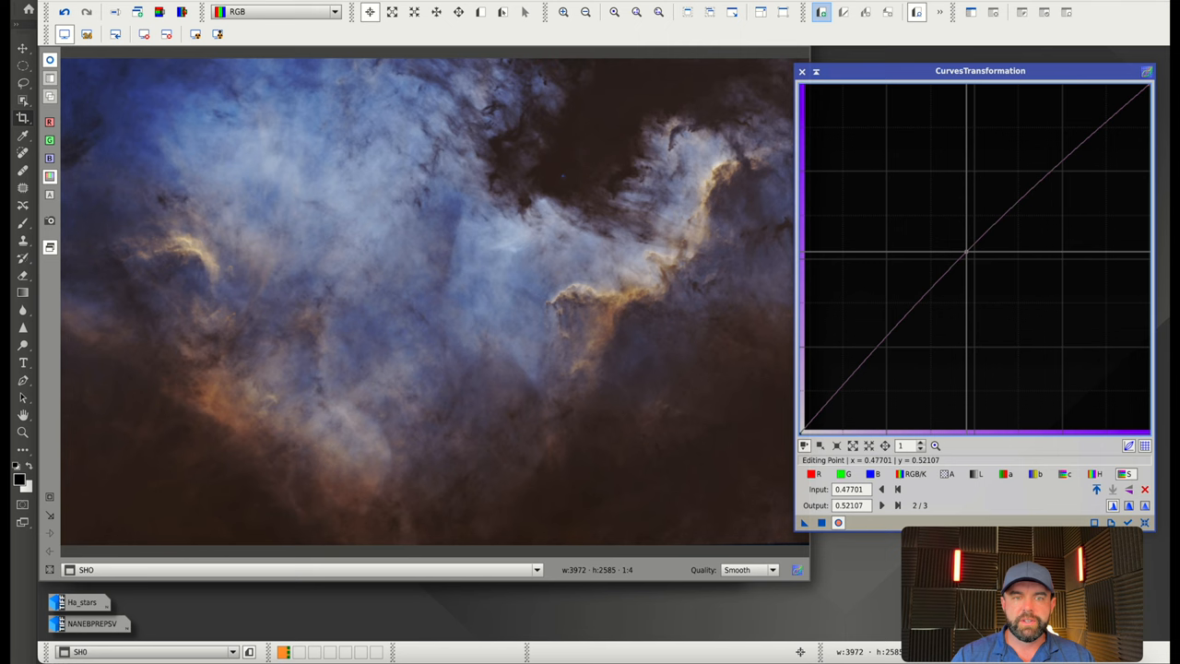
Step: Lift the S curve with a midtone point to boost saturation, then reset Curves
left_click(839, 395)
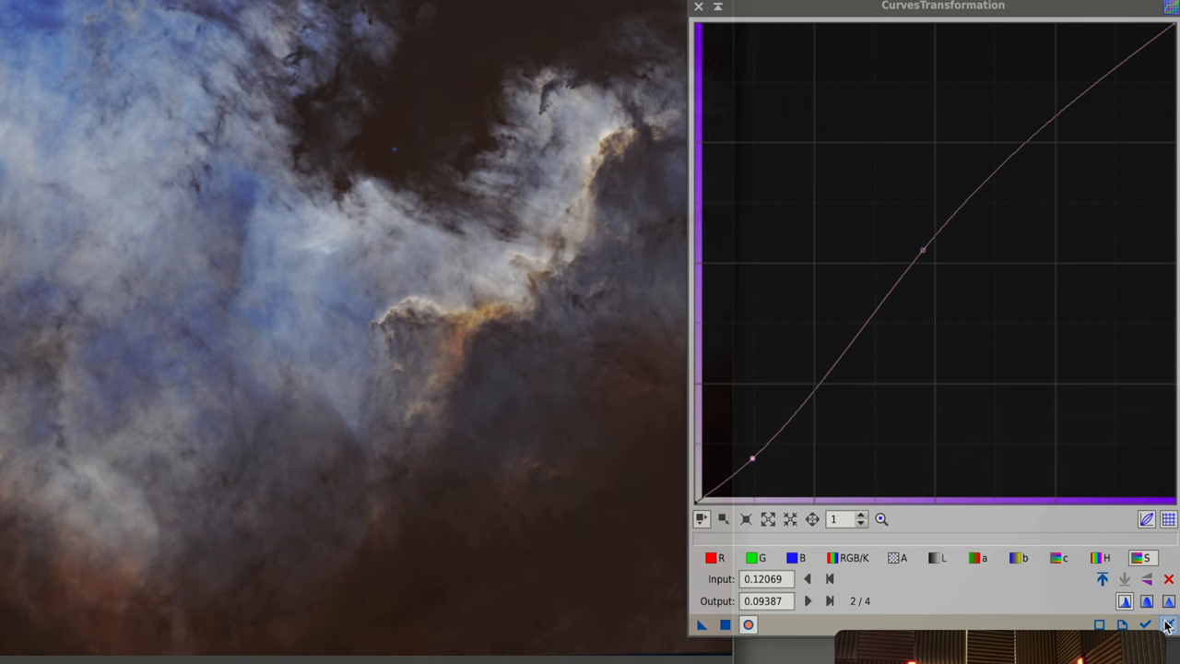
left_click(792, 558)
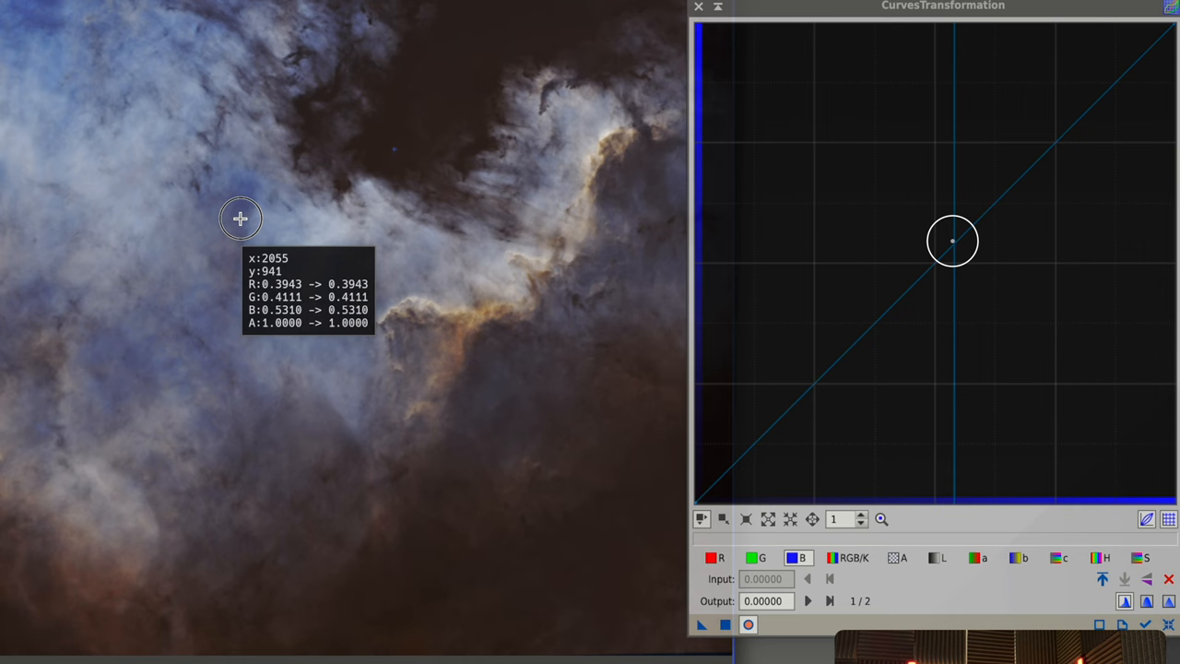
Step: Sample a bright nebula area and lower the blue curve's shadow point from 0.113 to 0.088
left_click_drag(953, 240, 728, 460)
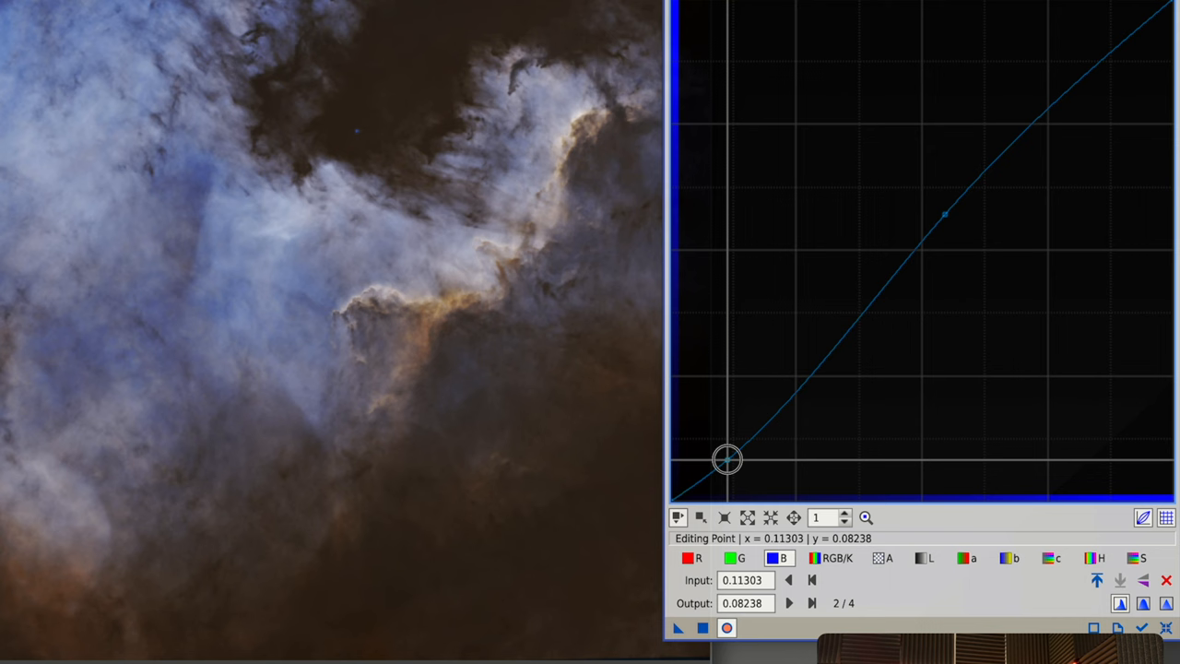
left_click_drag(727, 459, 727, 458)
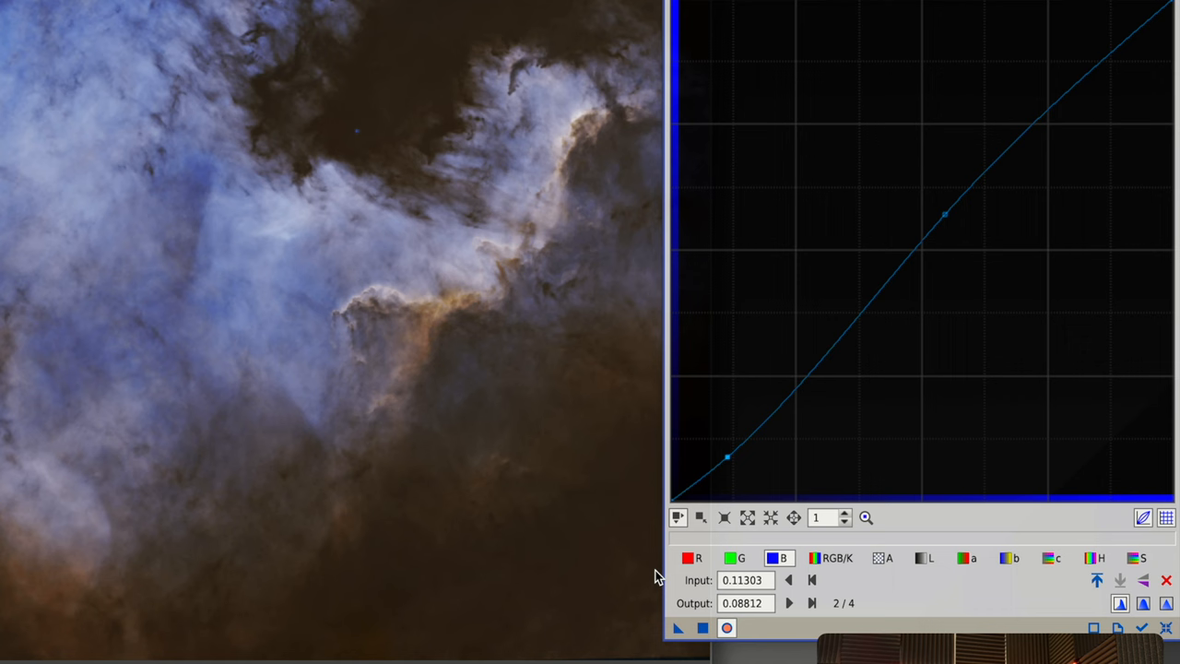
left_click(693, 558)
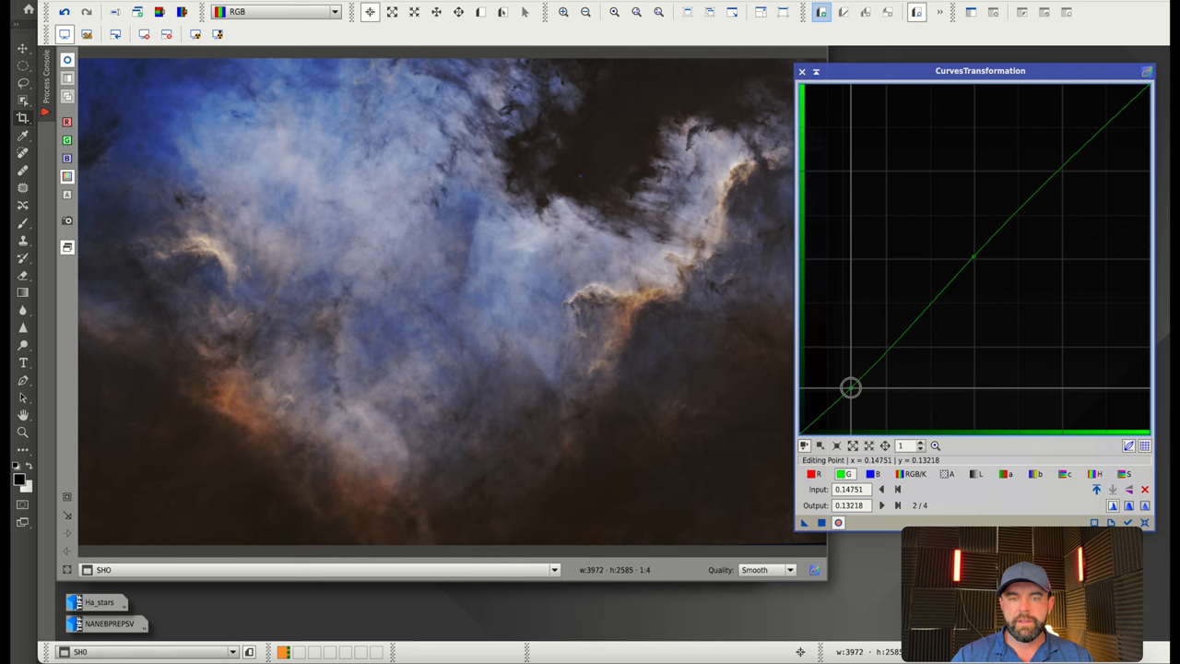
Step: Add a green-curve shadow point at input 0.14751, output 0.13218
left_click(801, 71)
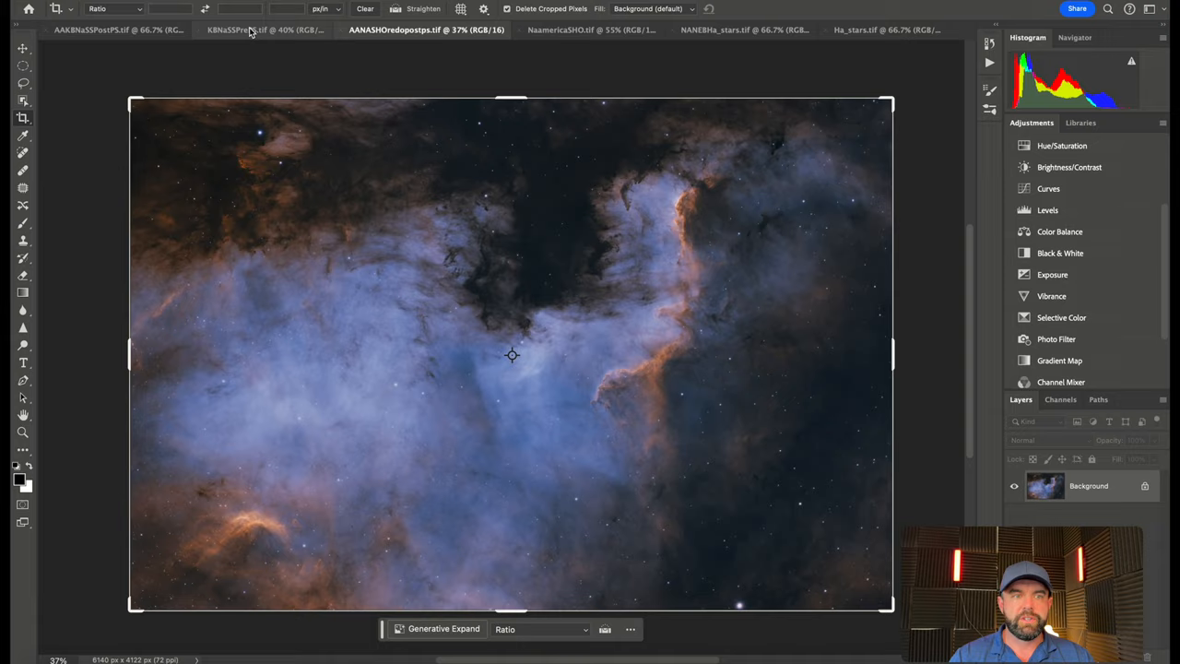
Step: Switch Photoshop to the KBNaSSPrePS.tif document for comparison
left_click(263, 29)
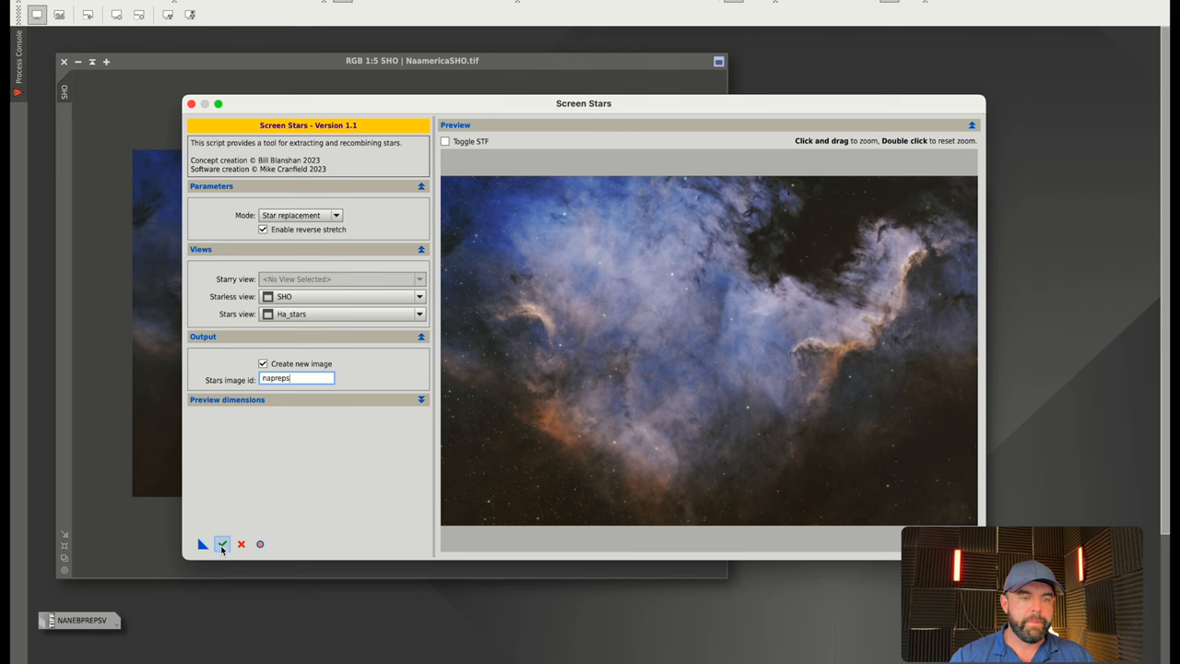
Step: Execute Screen Stars replacement combining SHO starless with Ha_stars into napreps
left_click(222, 544)
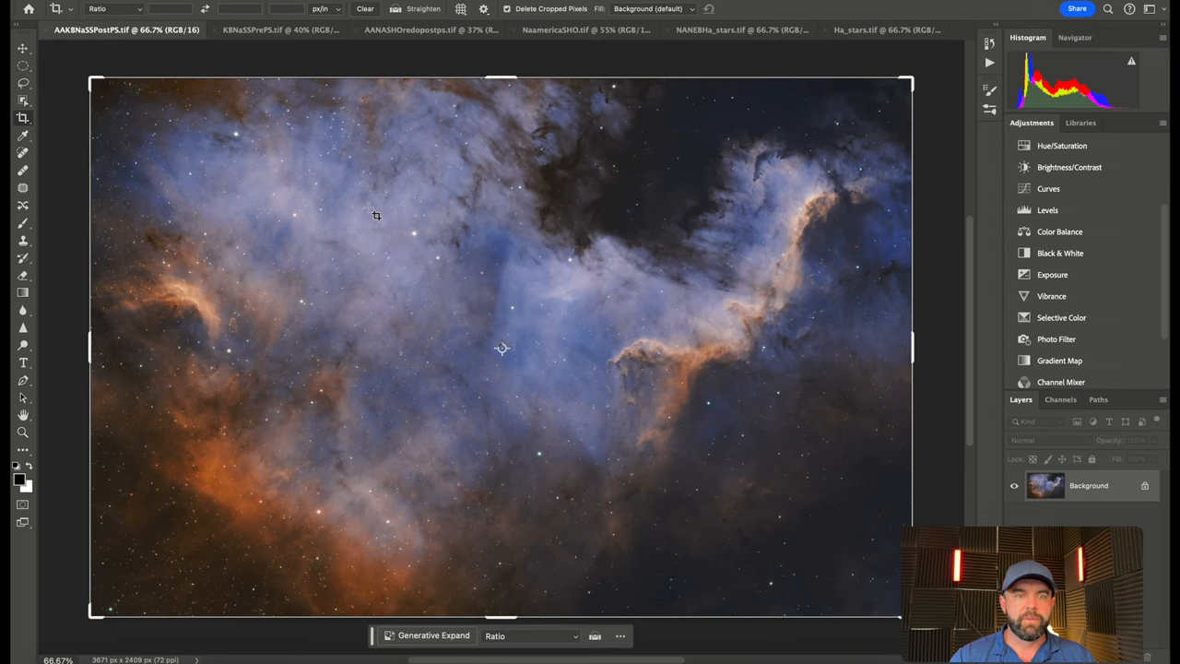
Step: Cycle through AAKBNaSSPostPS, AANASHOredopostps, back to AAKBNaSSPostPS, then KBNaSSPrePS
left_click(430, 29)
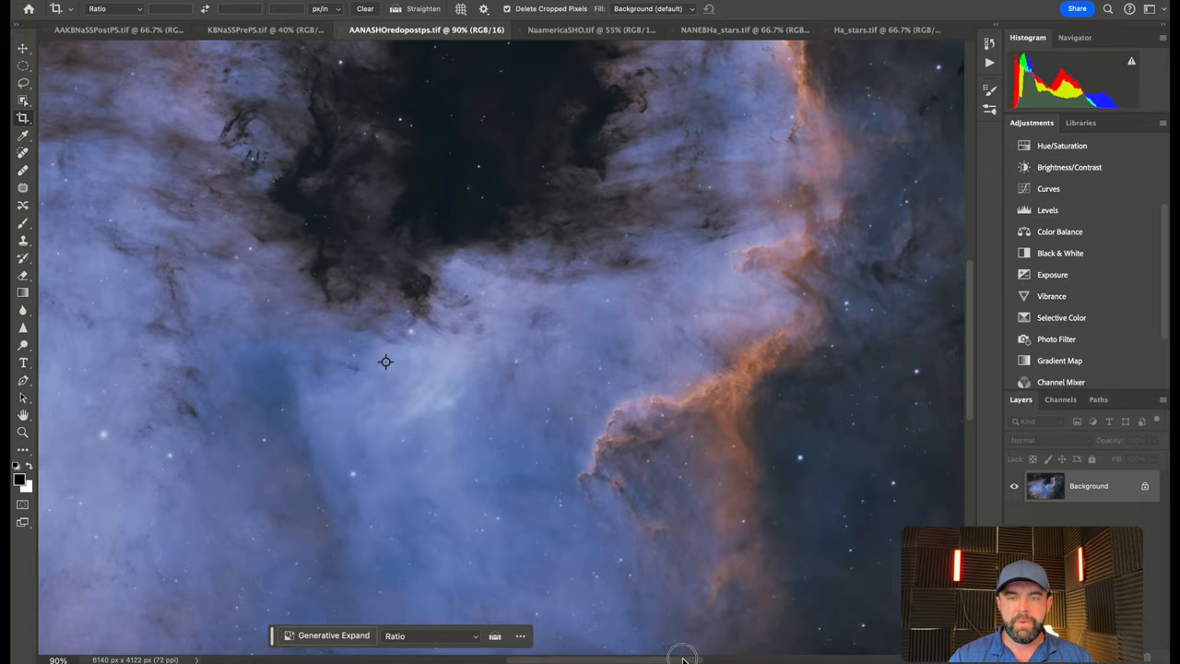
left_click(118, 29)
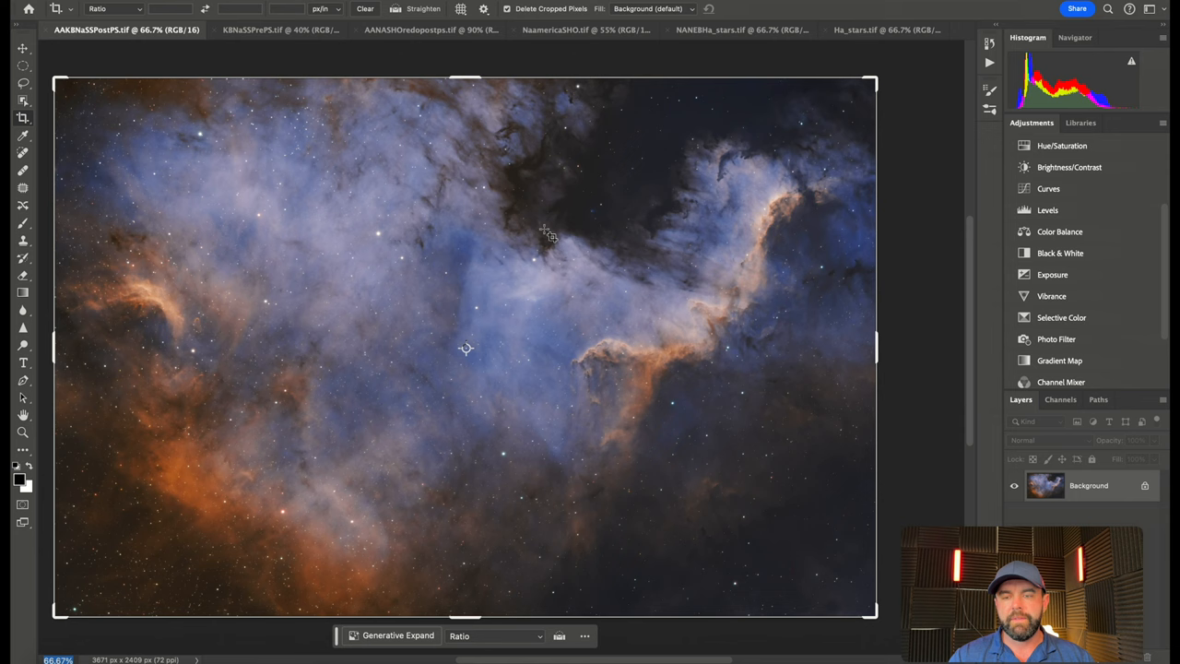
mouse_move(431, 30)
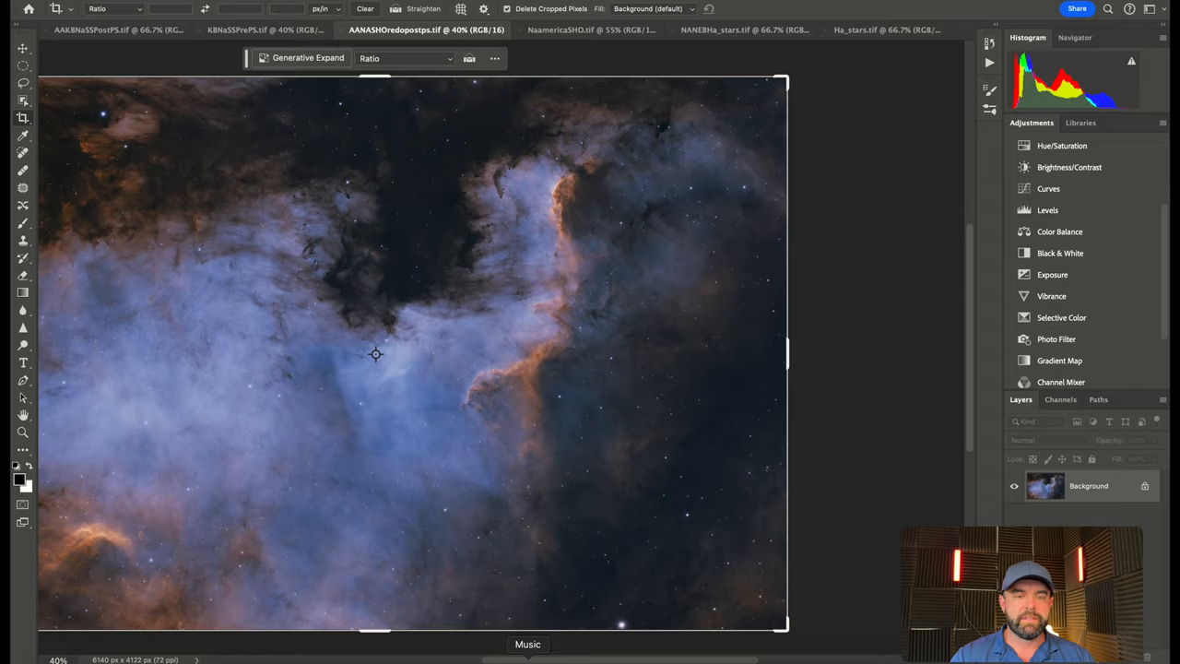
left_click(120, 29)
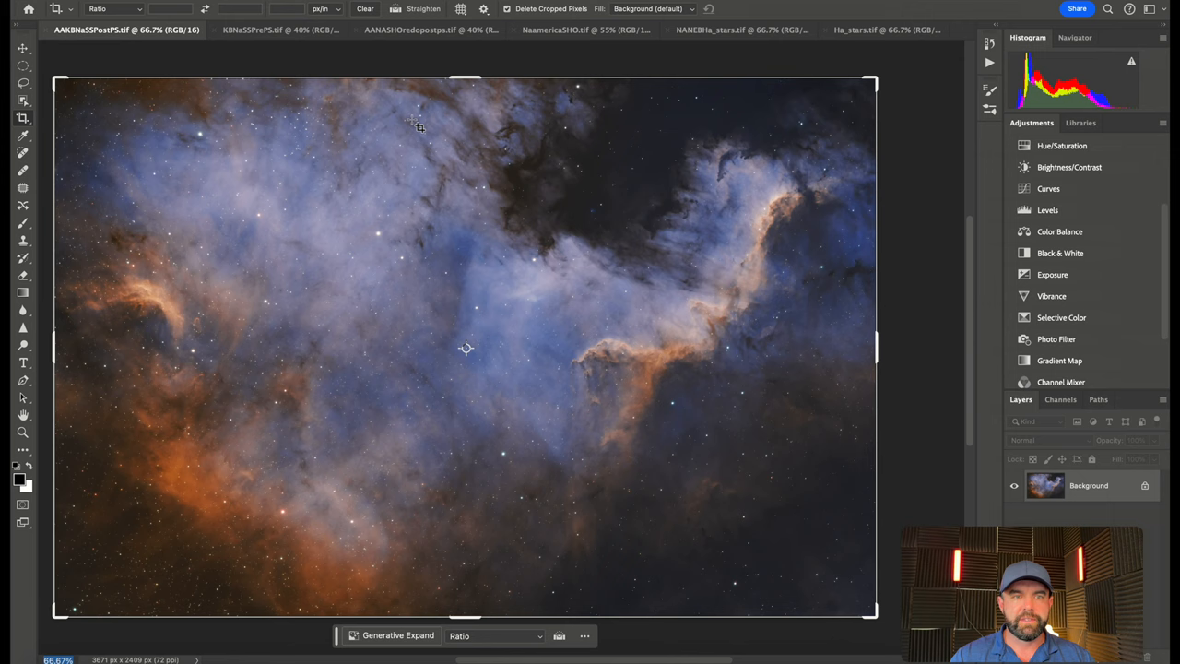
mouse_move(466, 293)
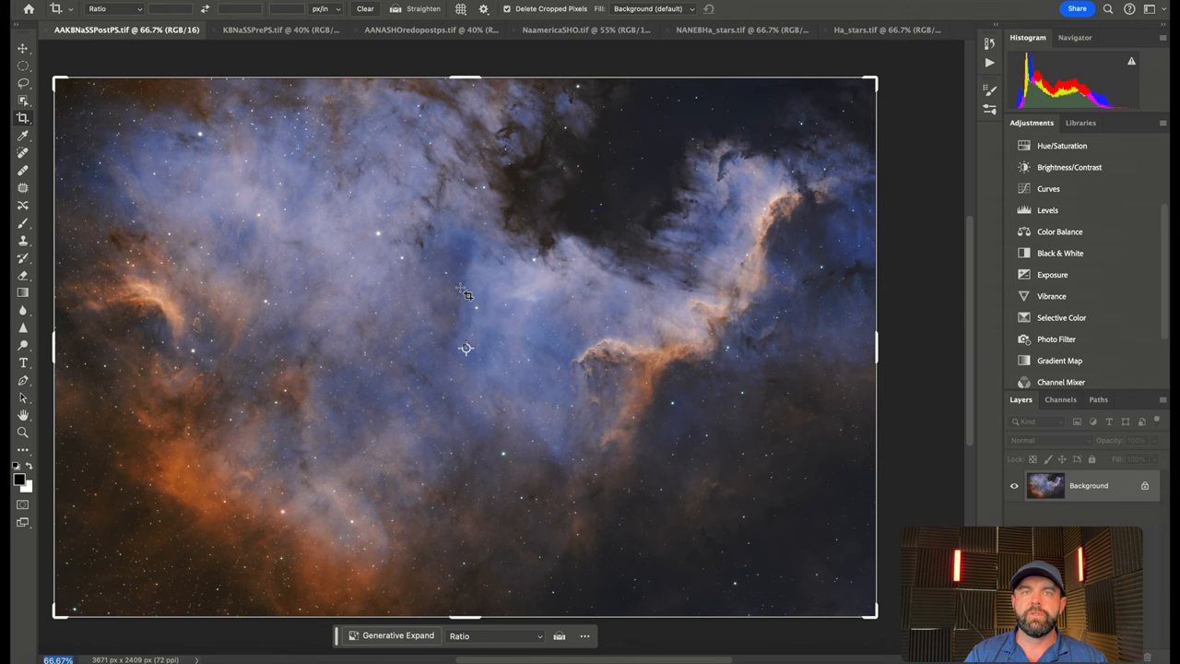
left_click(274, 30)
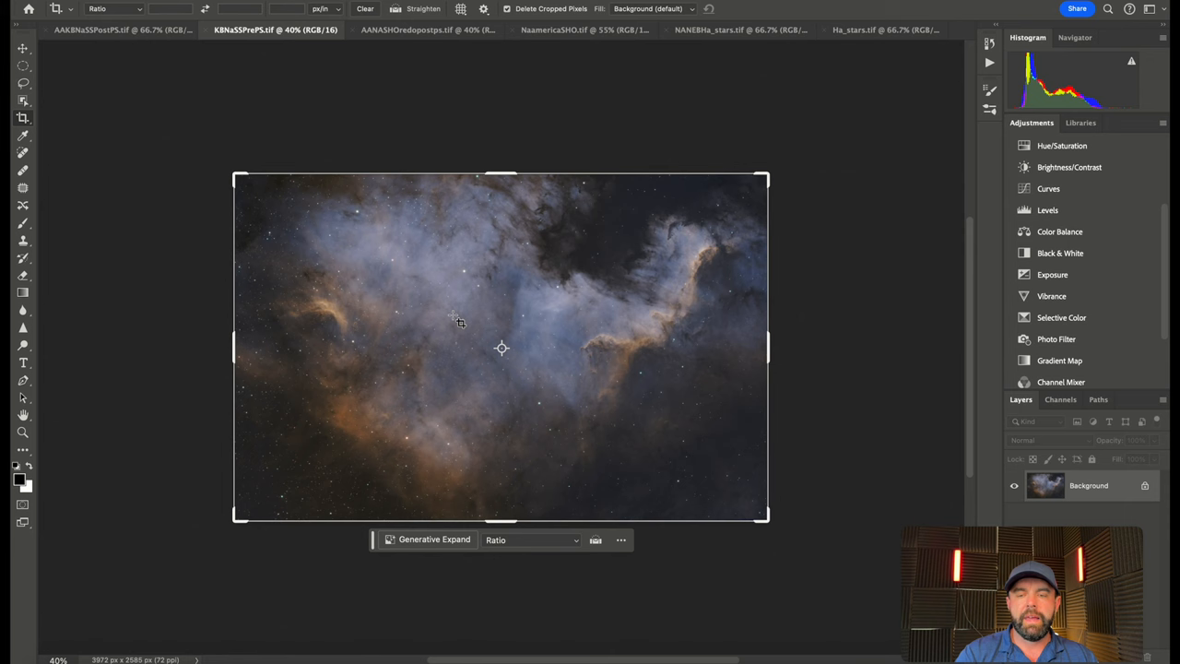